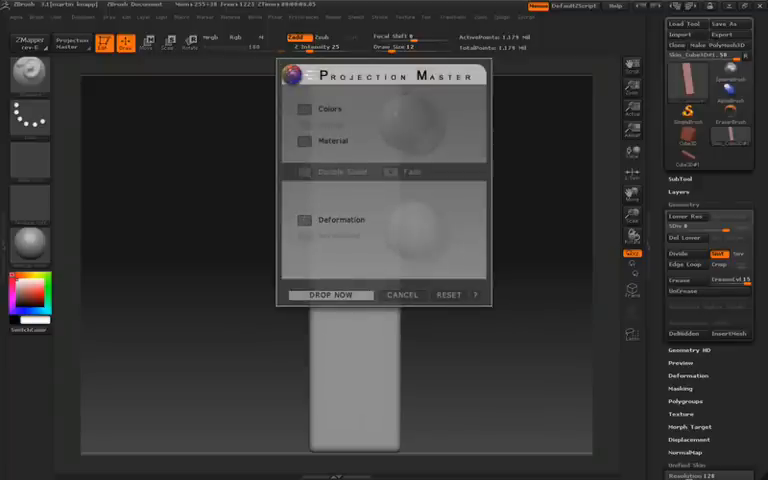
Enable Double Sided and Deformation in Projection Master and drop the pillar onto the canvas.
click(304, 220)
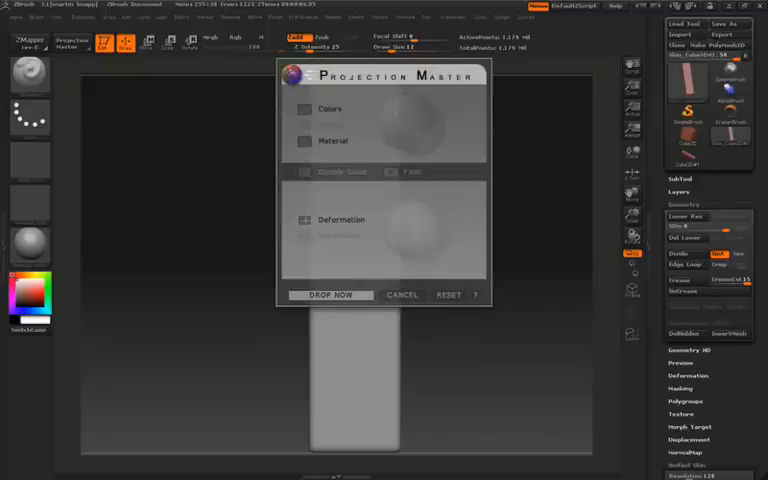
click(304, 220)
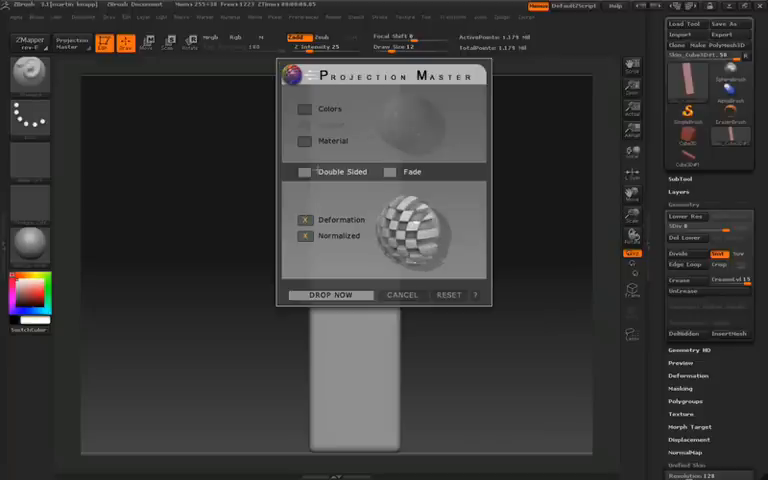
click(304, 172)
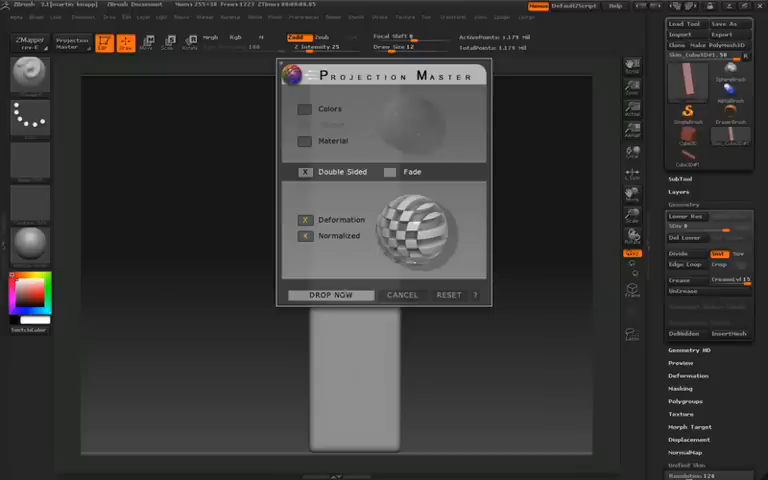
click(330, 294)
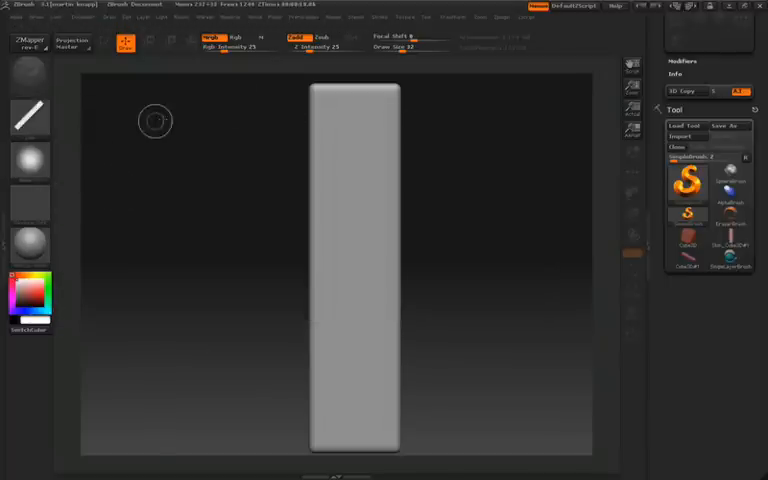
Adjust a setting in the Stroke palette while the pillar sits on the canvas.
click(378, 16)
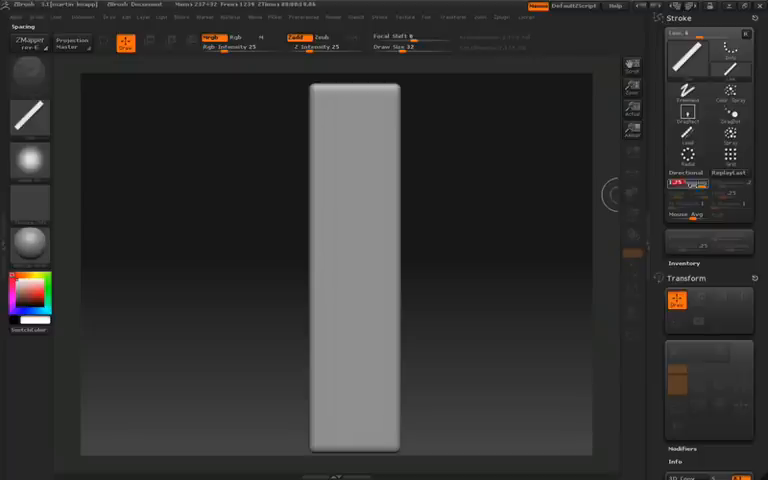
drag(320, 170, 390, 196)
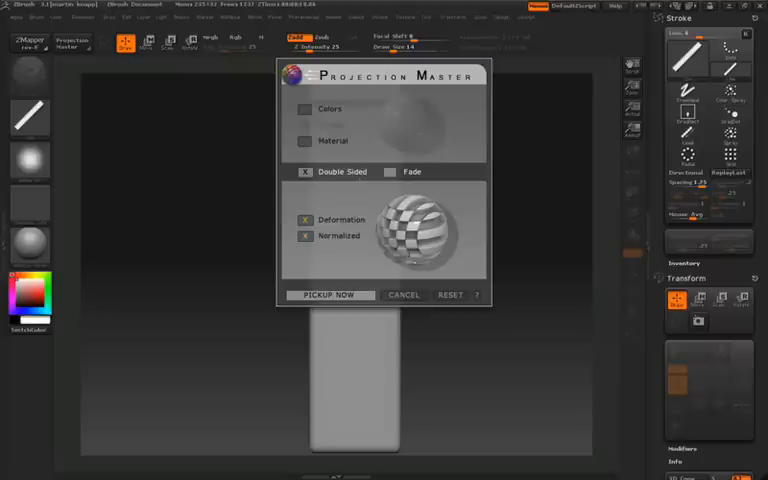
Pick the pillar back up from the canvas onto the 3D model.
click(330, 294)
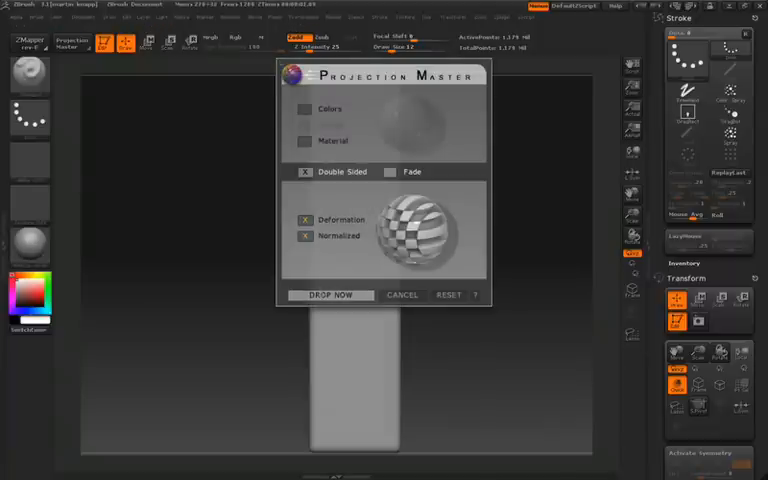
Drop the pillar onto the canvas again for further surface work.
click(330, 294)
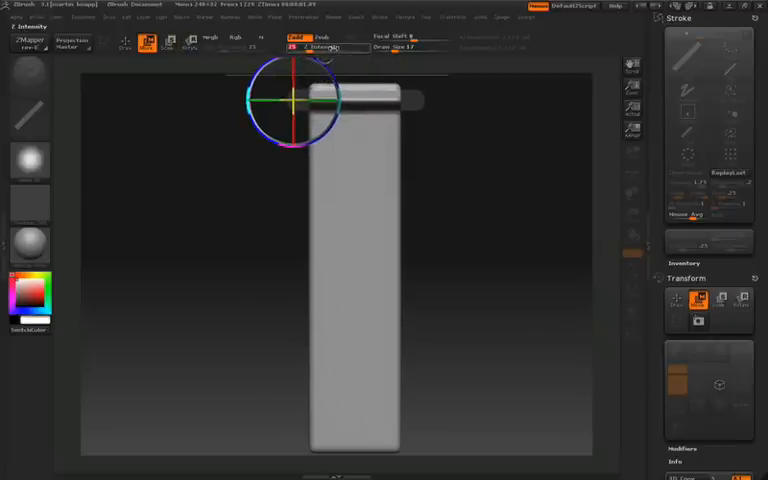
Commit band strokes near the top of the pillar and a matching band around its base.
click(320, 48)
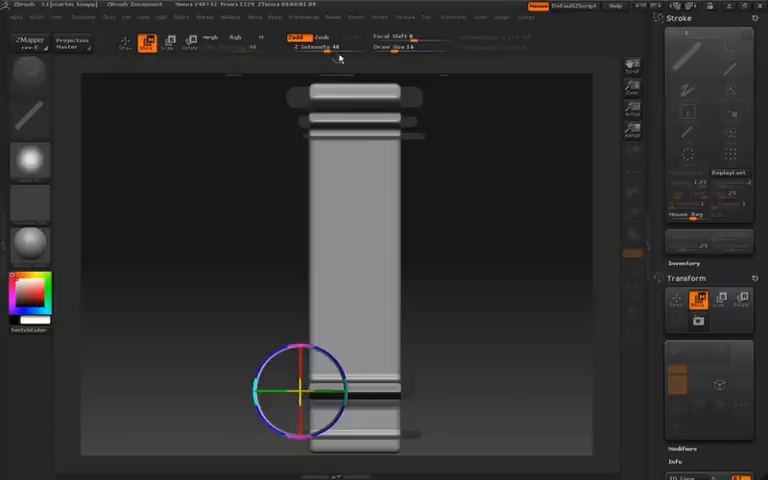
click(320, 48)
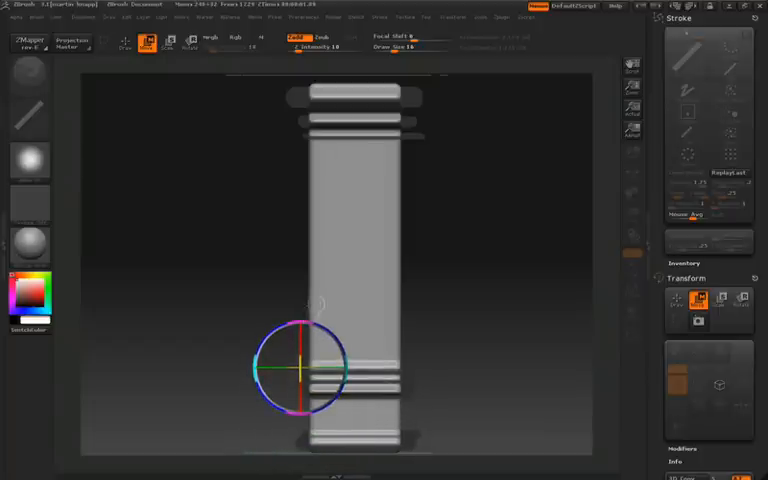
click(128, 46)
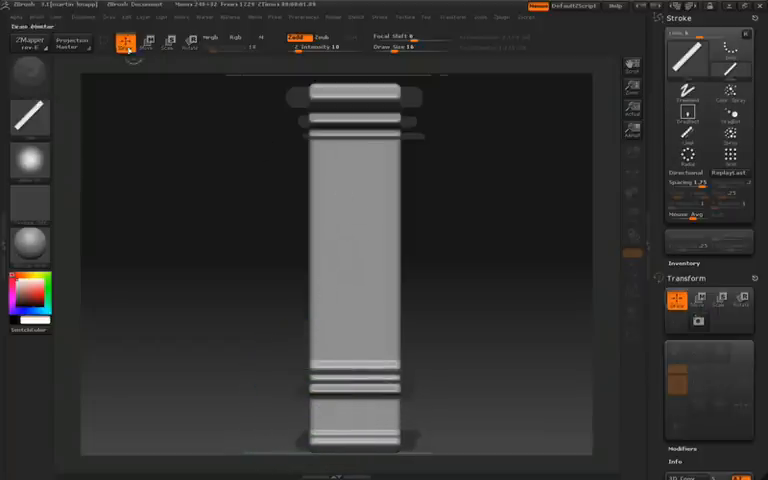
Pick the banded pillar back up into 3D and orbit it to view the raised bands.
click(72, 42)
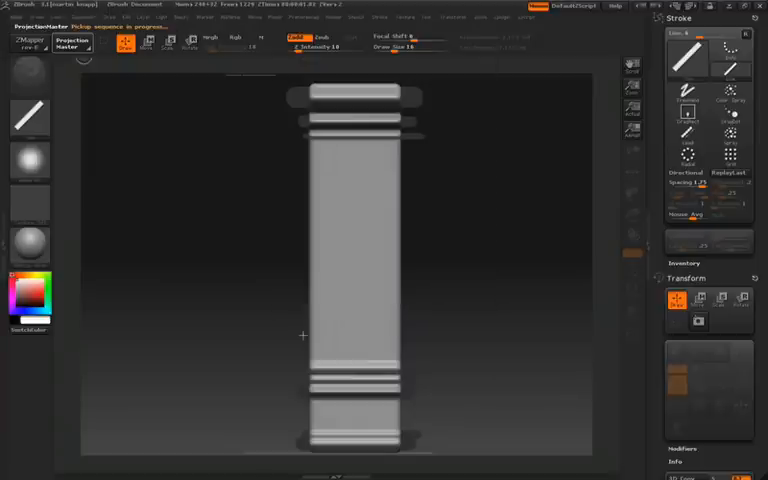
click(22, 472)
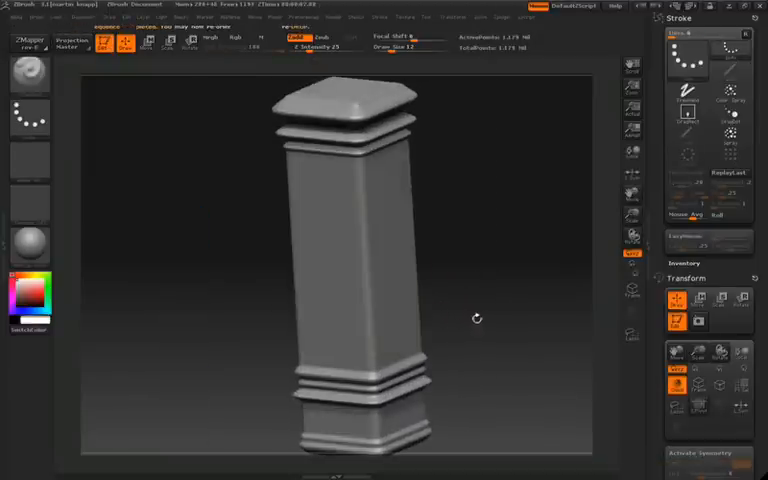
drag(476, 318, 498, 304)
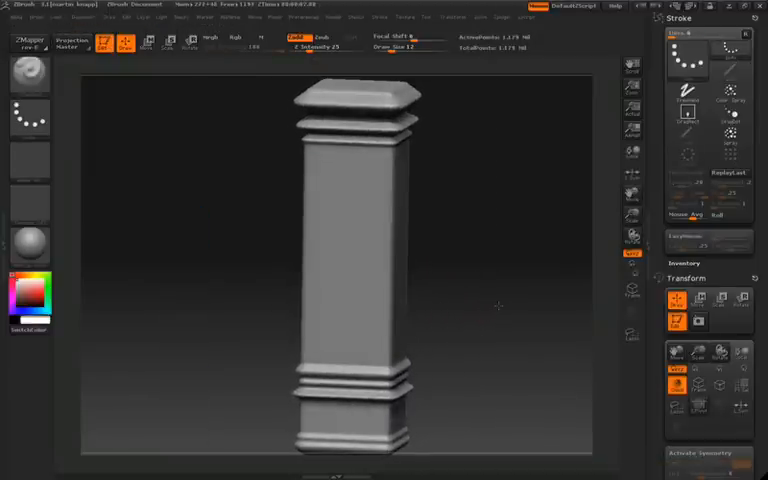